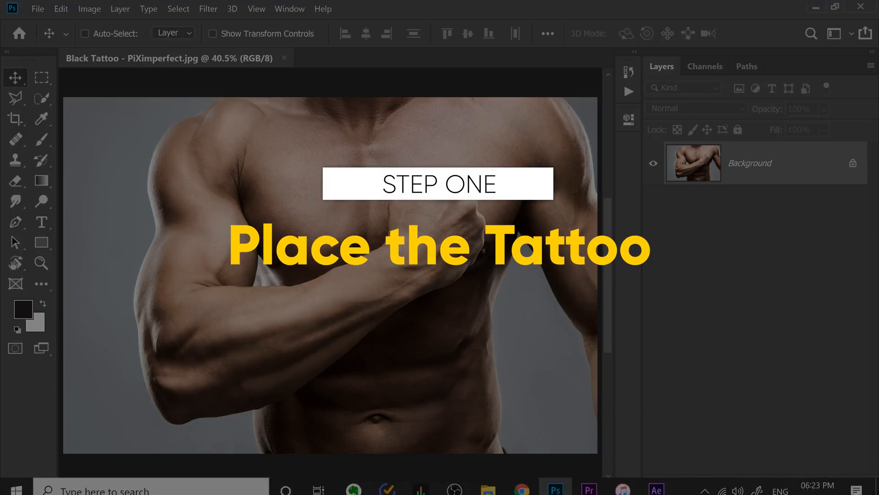
Place Tattoo.png as a smart object, scaled down and tilted over the man's chest.
left_click(657, 294)
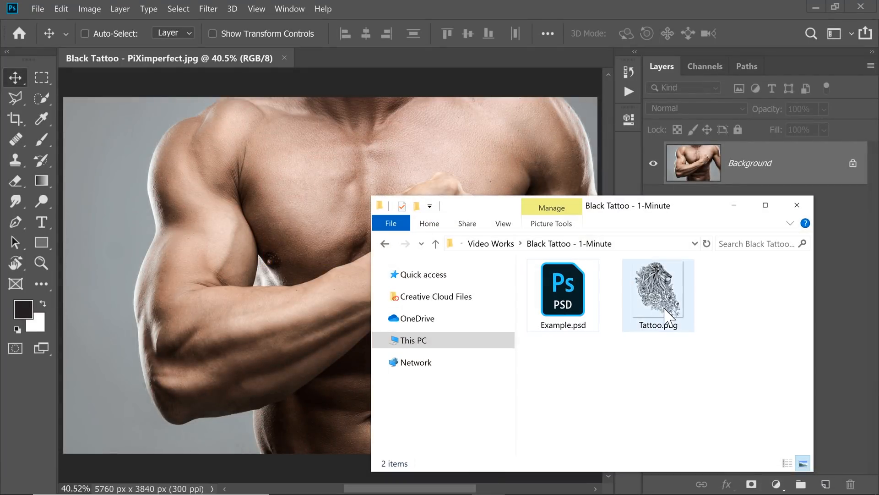
left_click(657, 294)
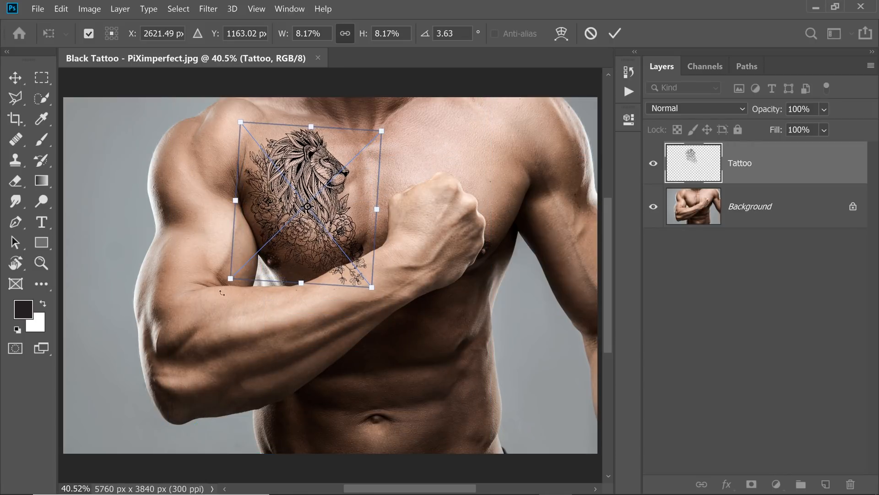
left_click_drag(303, 208, 314, 202)
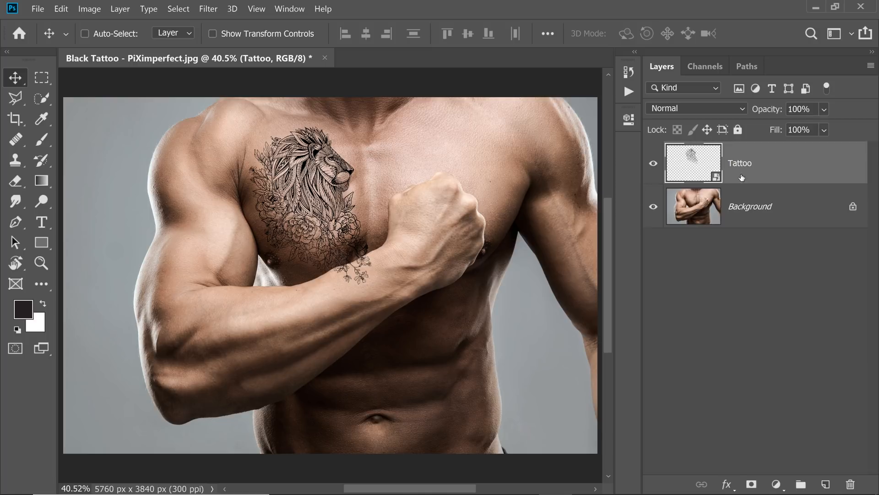
left_click(208, 8)
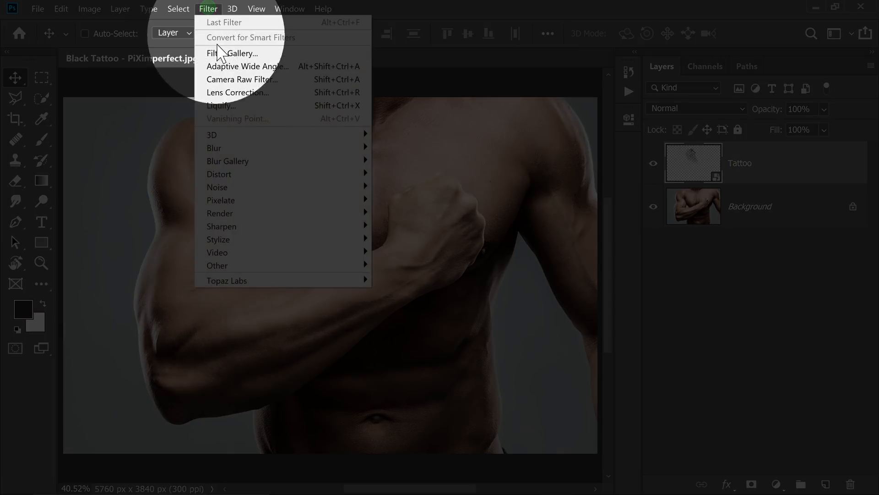
Start Liquify on the Tattoo layer with the Background photo shown as backdrop.
left_click(221, 106)
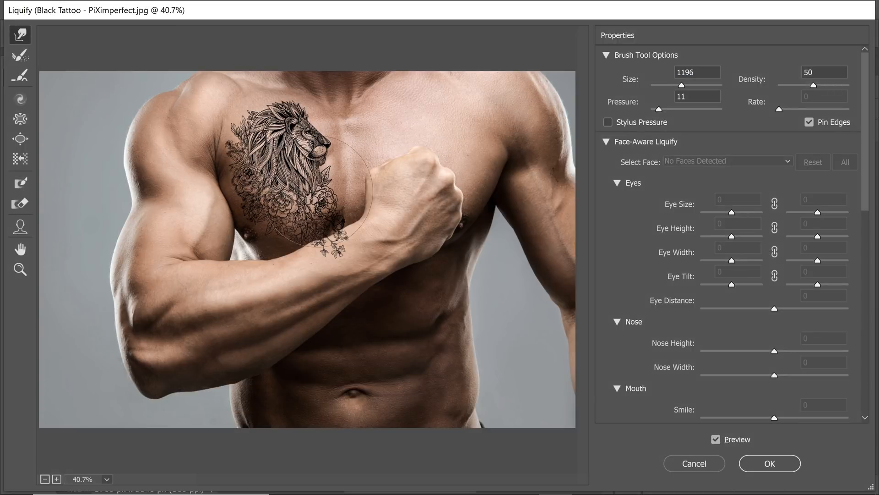
scroll("down", 3)
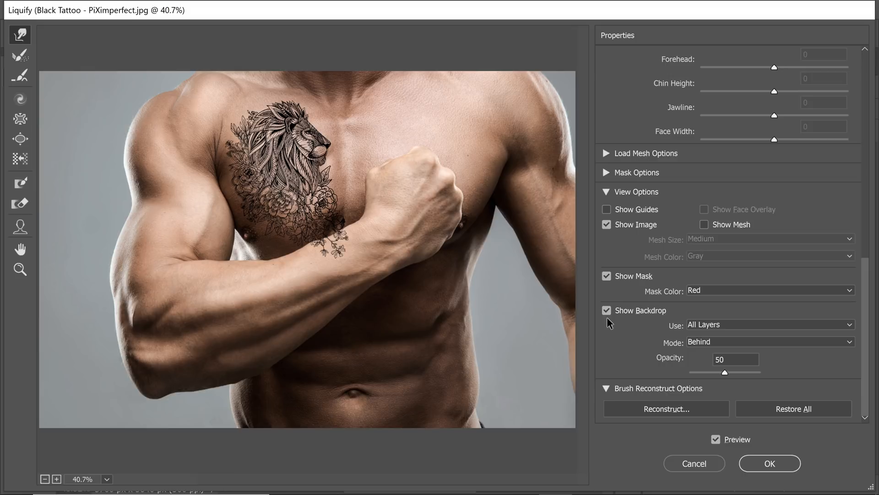
left_click(769, 325)
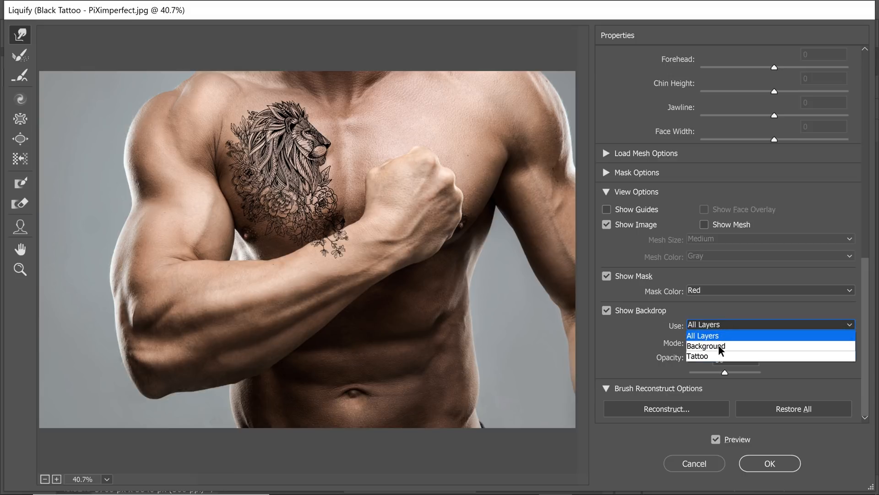
left_click(706, 345)
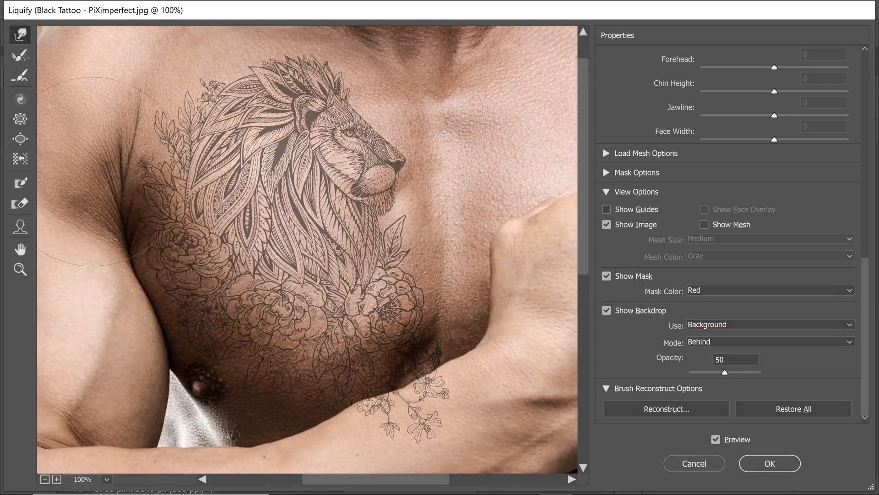
Warp the lion lines to the chest contours with Forward Warp and apply the Liquify filter.
left_click(44, 479)
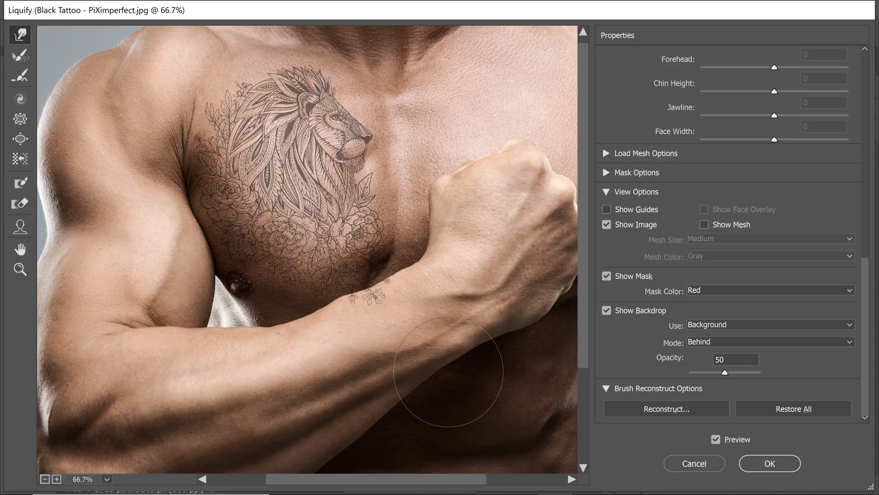
left_click(769, 463)
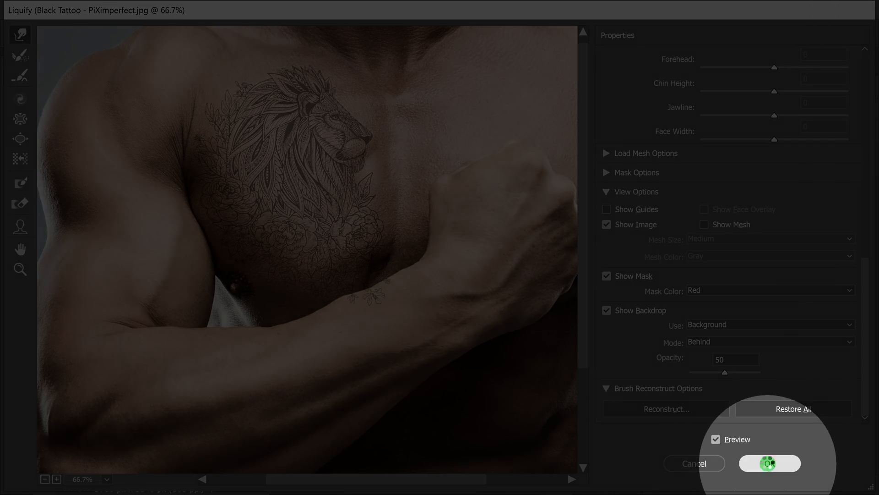
left_click(769, 463)
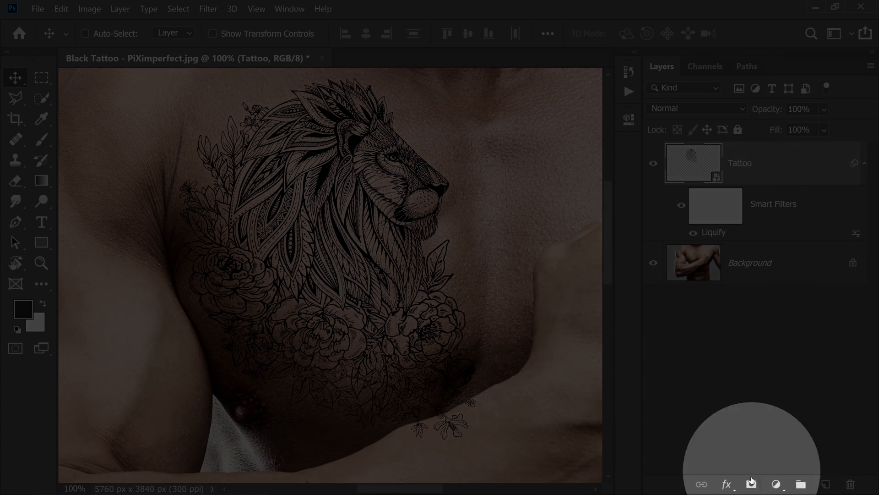
Add a layer mask to the Tattoo layer and ready the Brush for hiding parts of it.
left_click(751, 484)
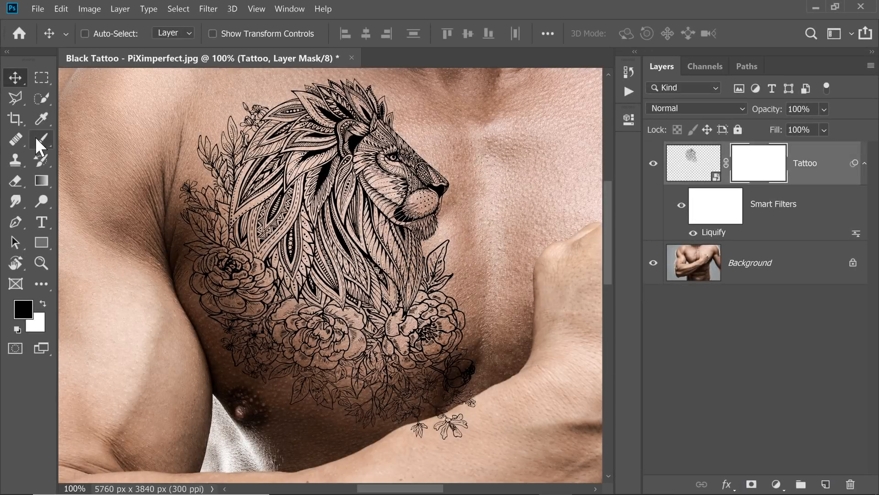
left_click(41, 139)
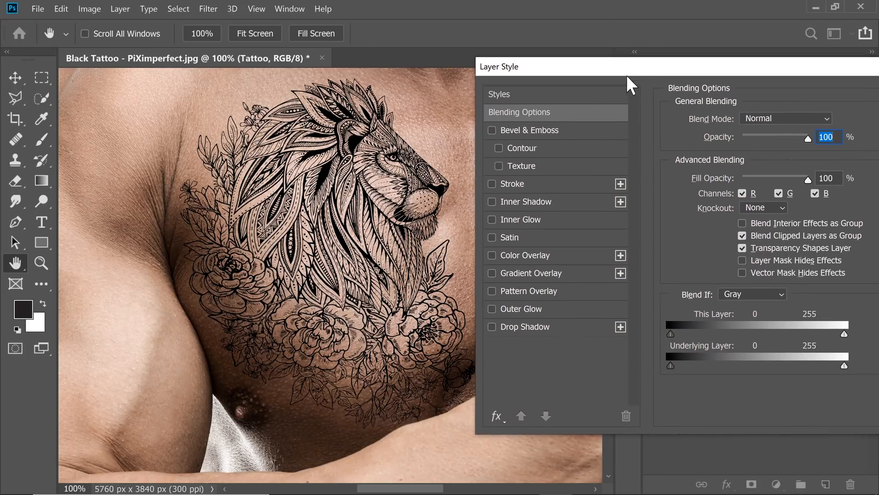
mouse_move(848, 374)
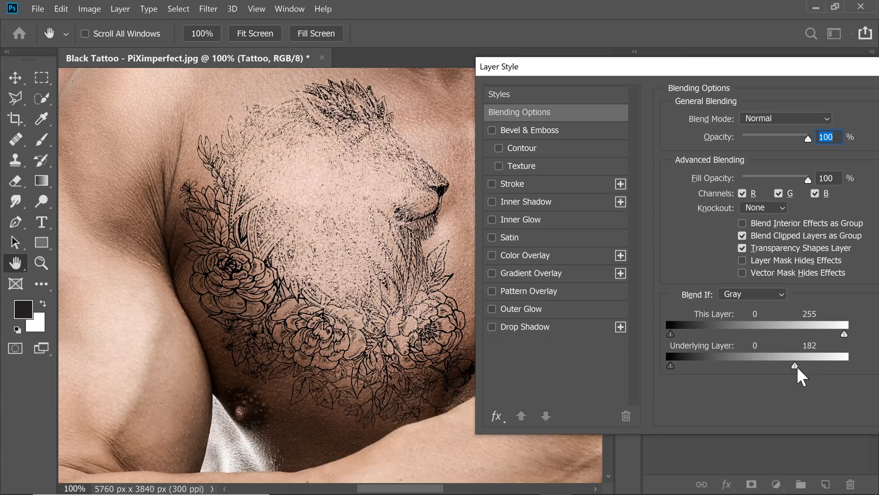
Split the Underlying Layer white Blend If slider to 172/247 so bright skin shows through.
left_click_drag(796, 366, 793, 366)
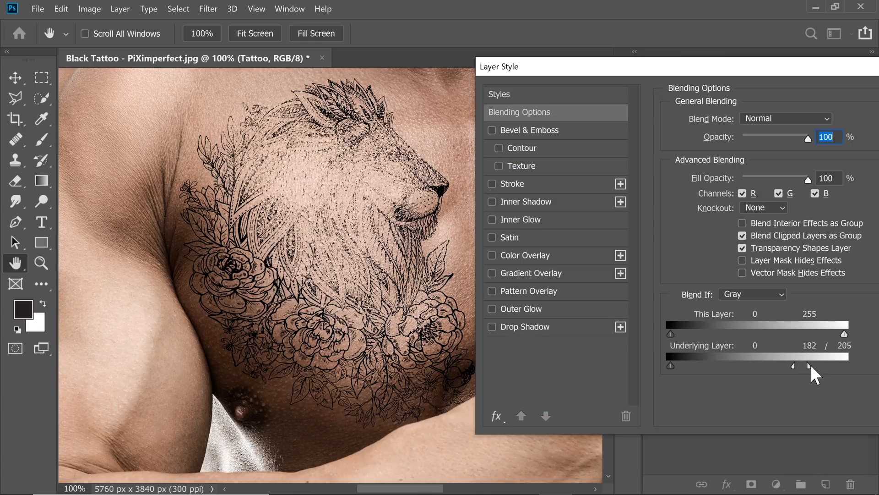
left_click_drag(819, 365, 824, 365)
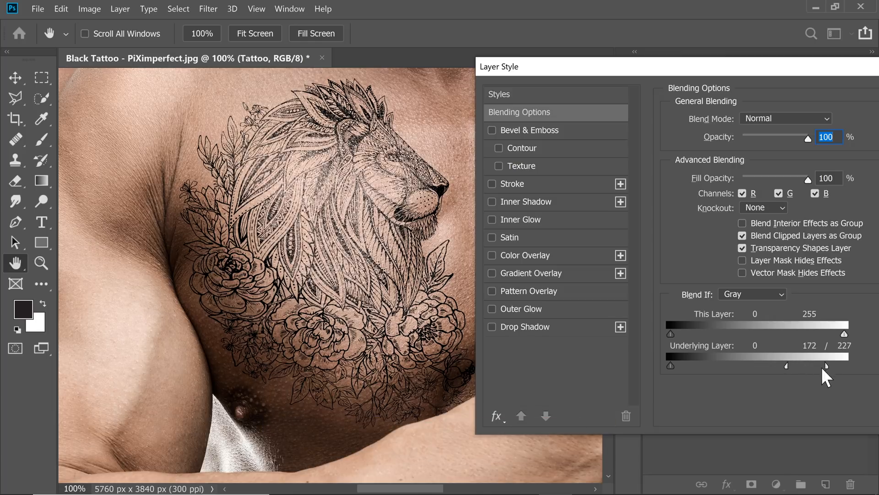
left_click_drag(827, 366, 841, 365)
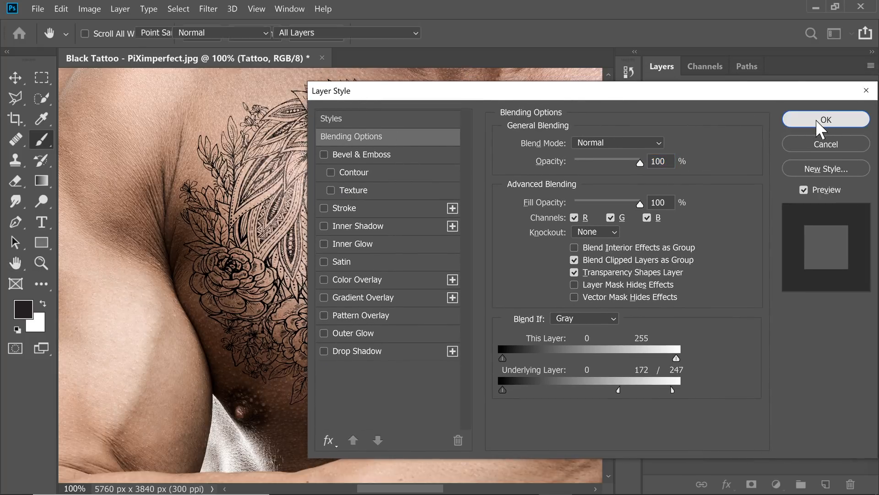
left_click(824, 119)
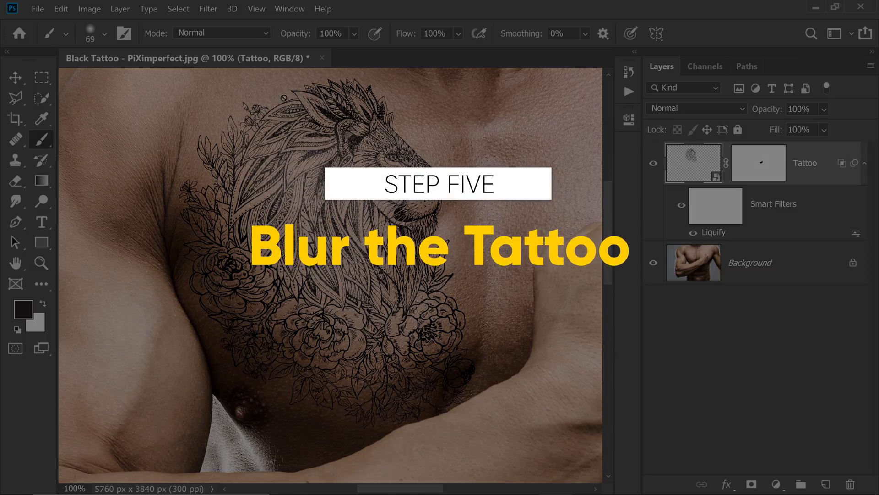
Apply a 1.5-pixel Gaussian Blur smart filter to soften the tattoo lines.
left_click(208, 9)
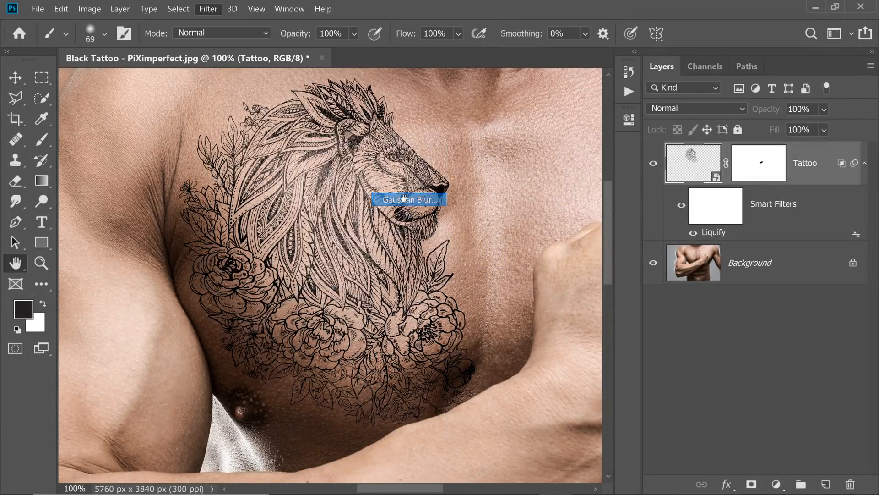
left_click(408, 200)
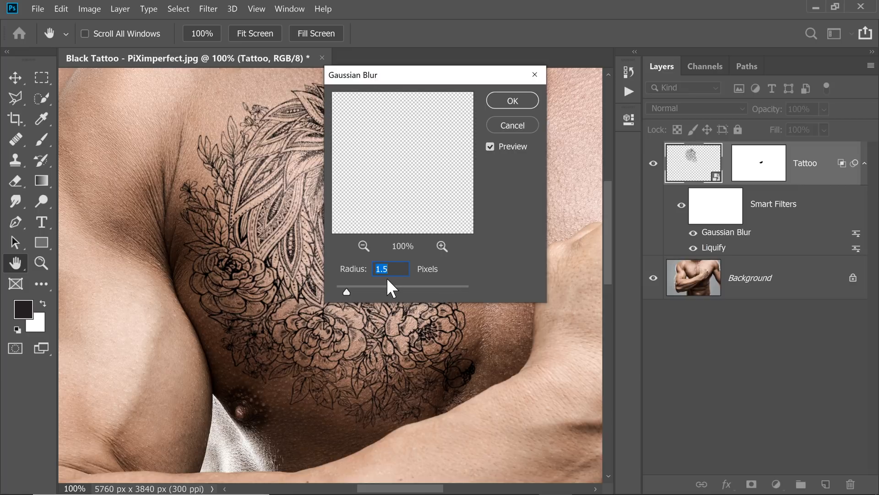
mouse_move(493, 122)
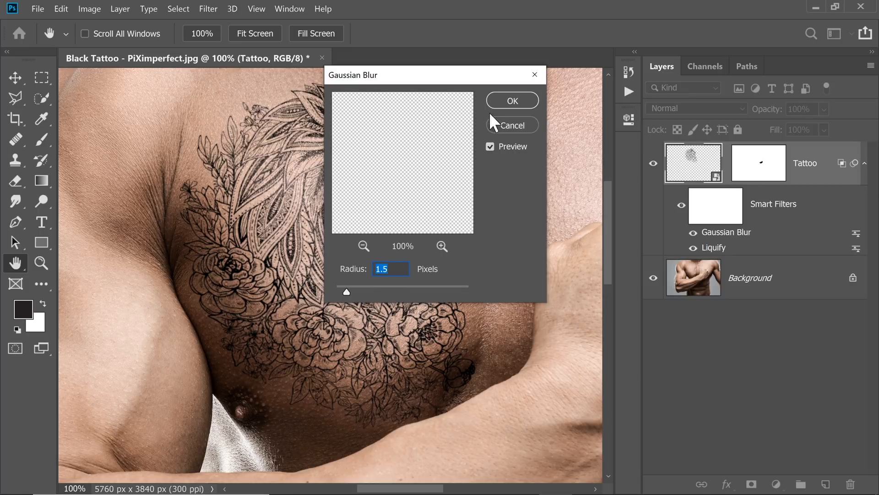
left_click(512, 101)
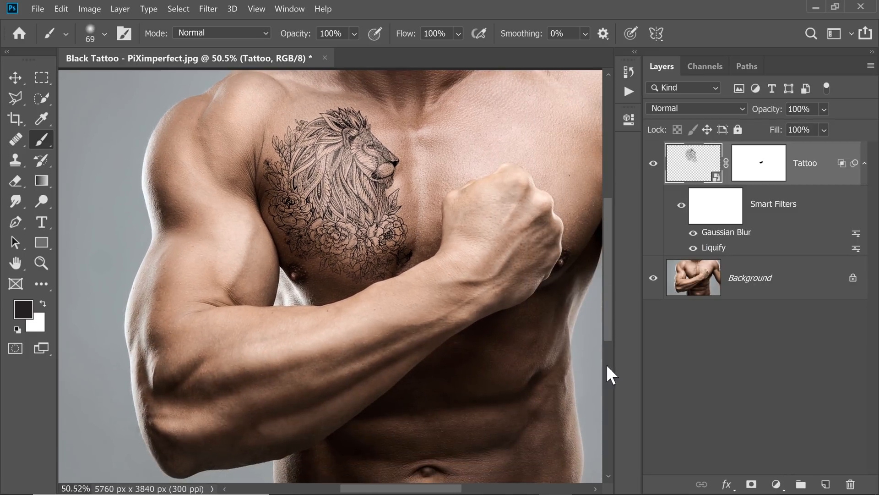
mouse_move(697, 399)
type("7")
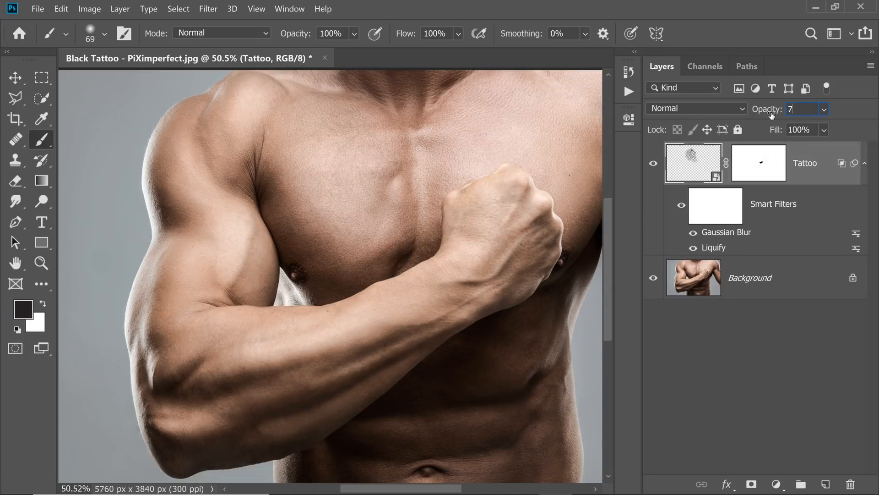
Set the Tattoo layer's opacity to 75%.
type("5%")
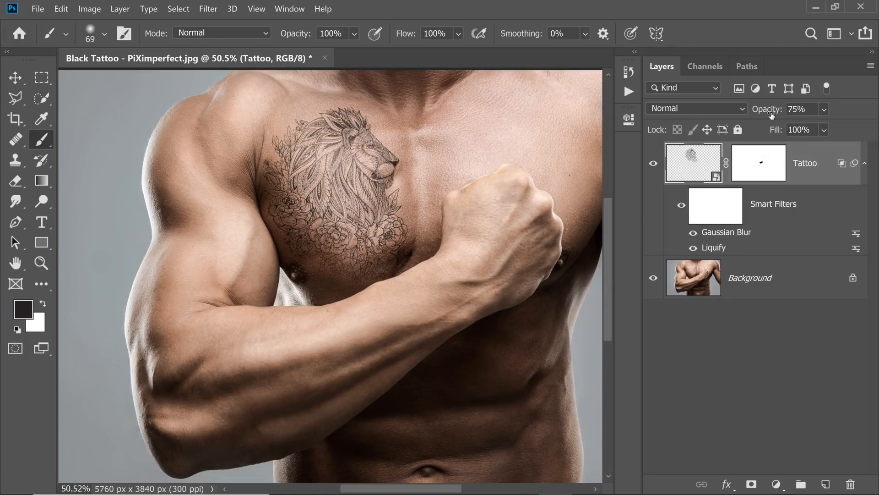